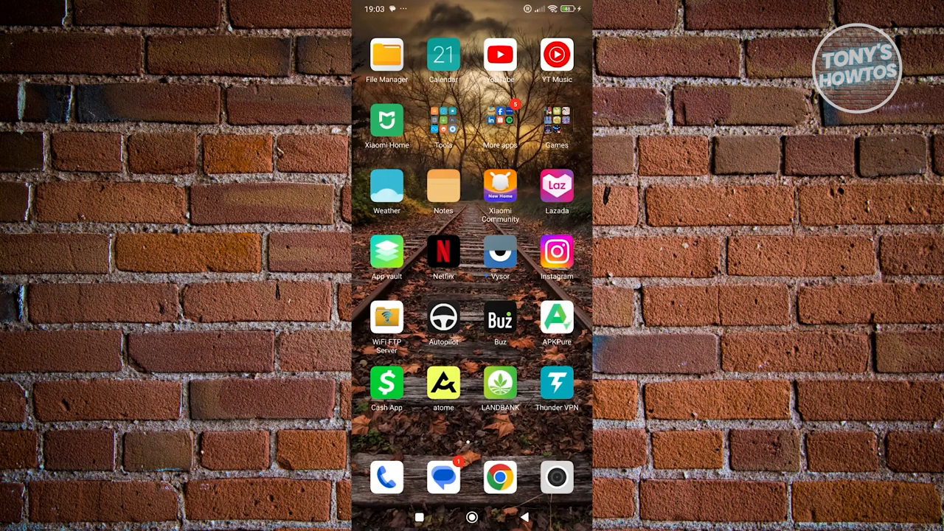
Launch Chrome from the home screen and activate the address bar for a new search.
click(500, 478)
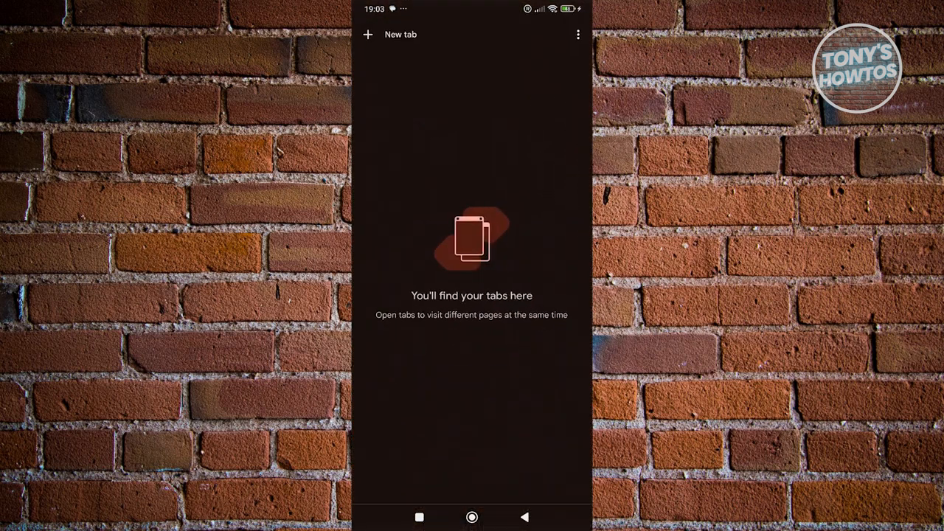
click(369, 35)
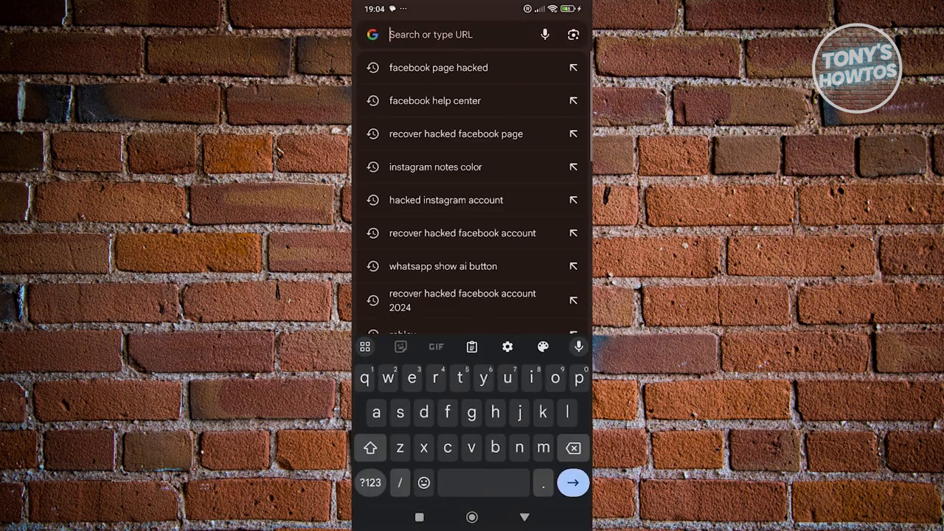
Search 'facebook page hacked' and open 'I think my Facebook Page was hacked or taken over'.
click(437, 68)
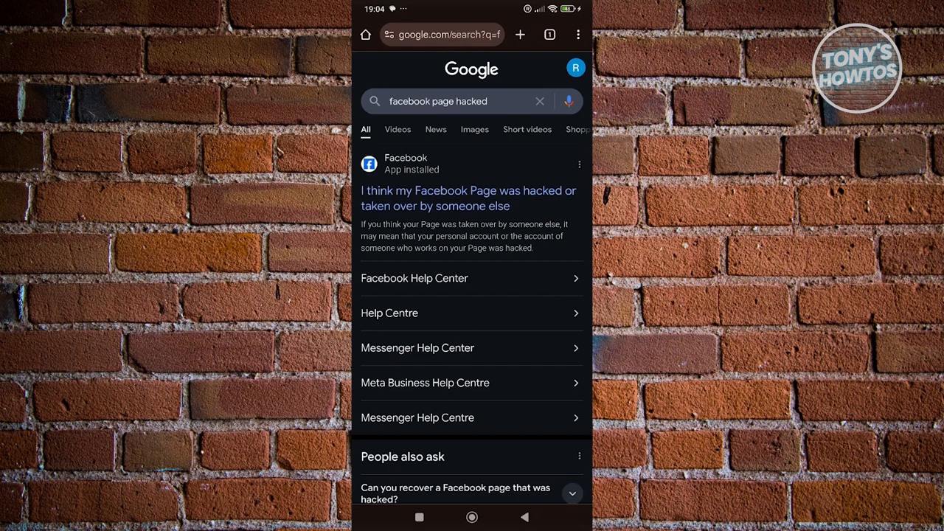
click(469, 198)
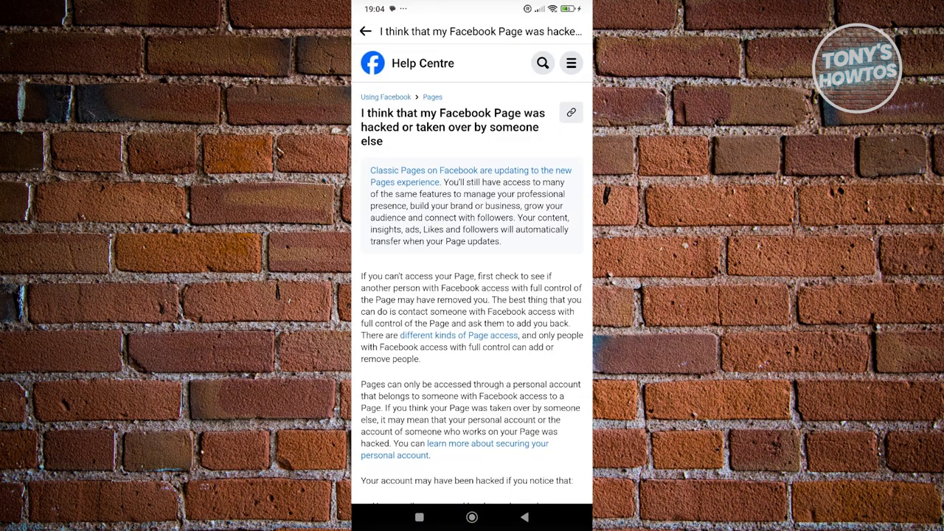
Read down the hacked Page article toward the link for the hacked account article.
scroll(down, 3)
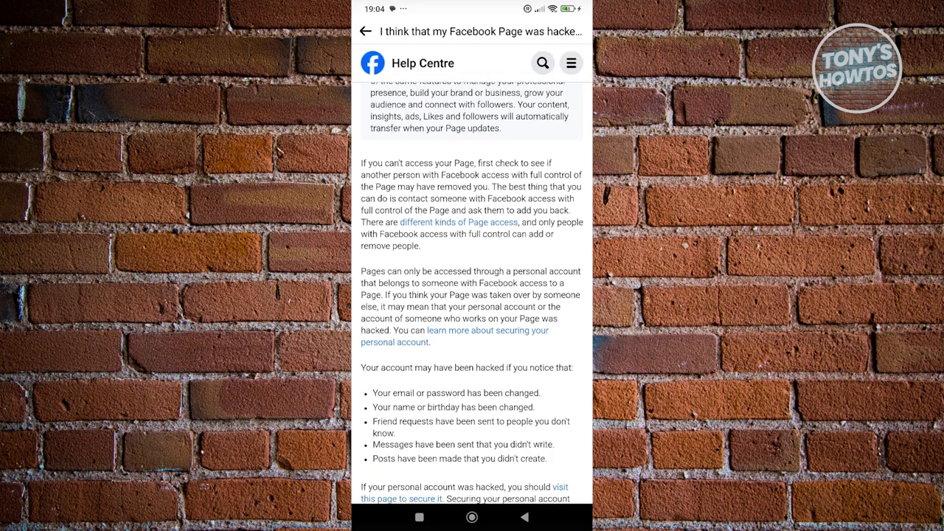
scroll(down, 3)
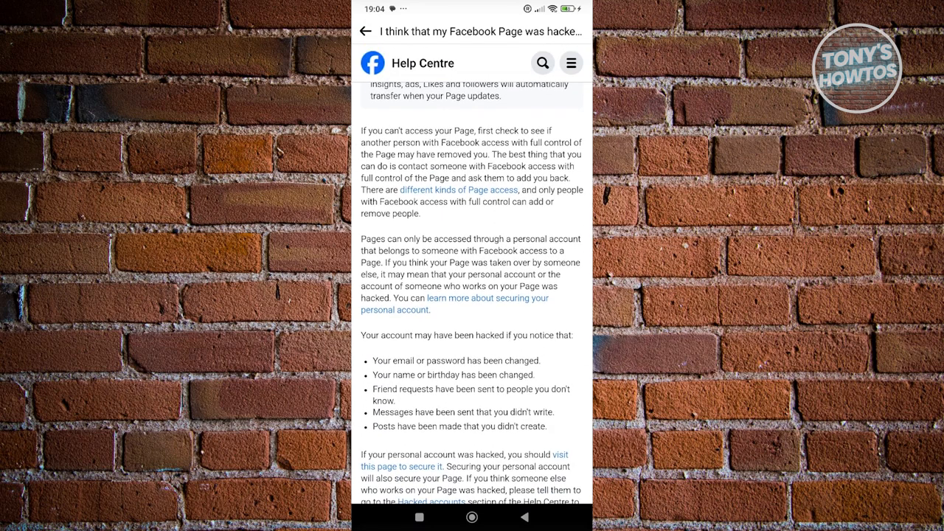
scroll(down, 3)
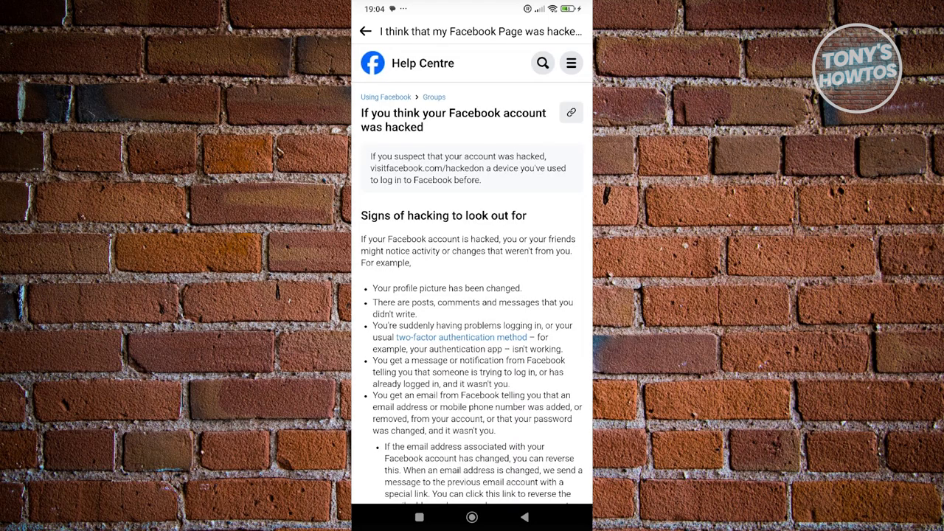
Read further down the 'If you think your Facebook account was hacked' article.
scroll(down, 3)
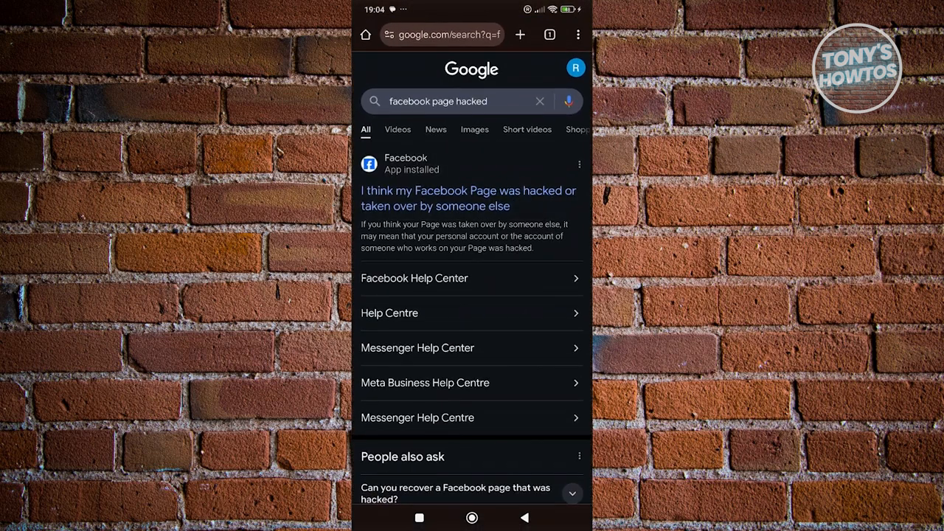
Reopen the hacked Page article and read down to its 'Was this helpful?' section.
click(469, 197)
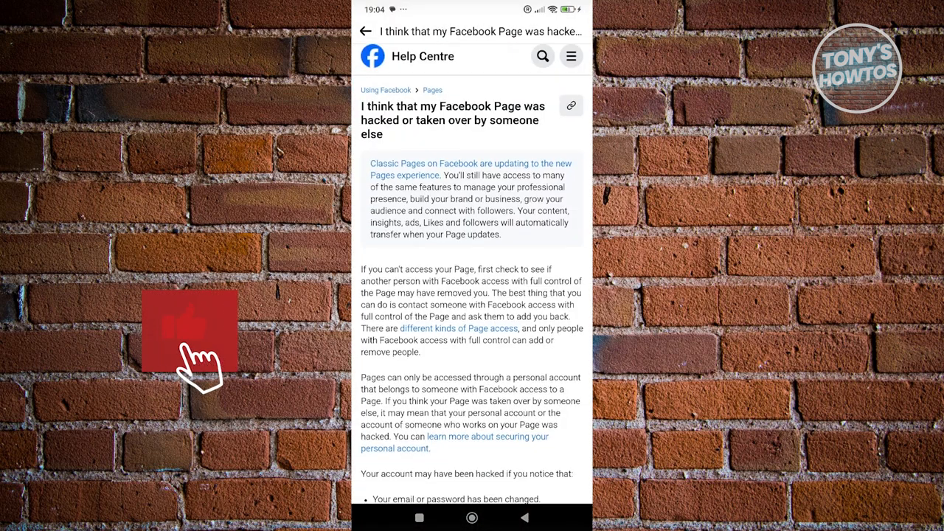
scroll(down, 3)
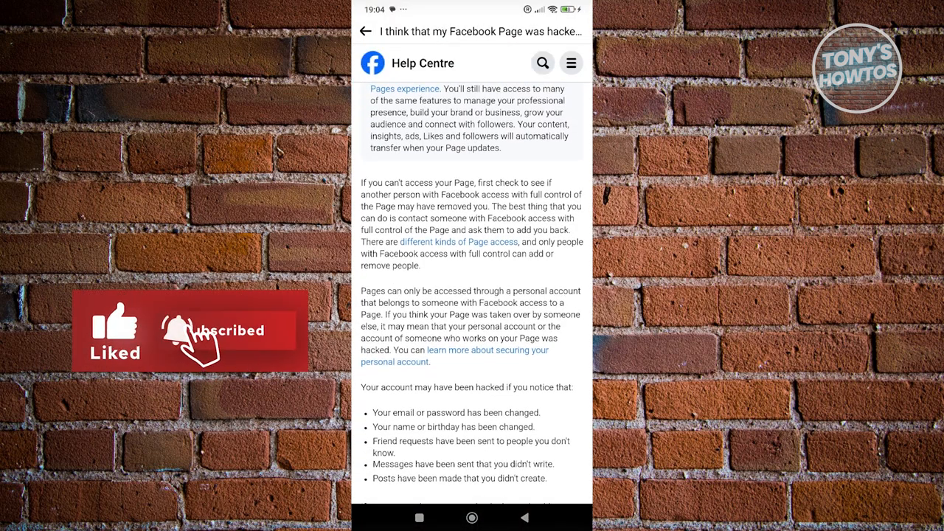
scroll(down, 3)
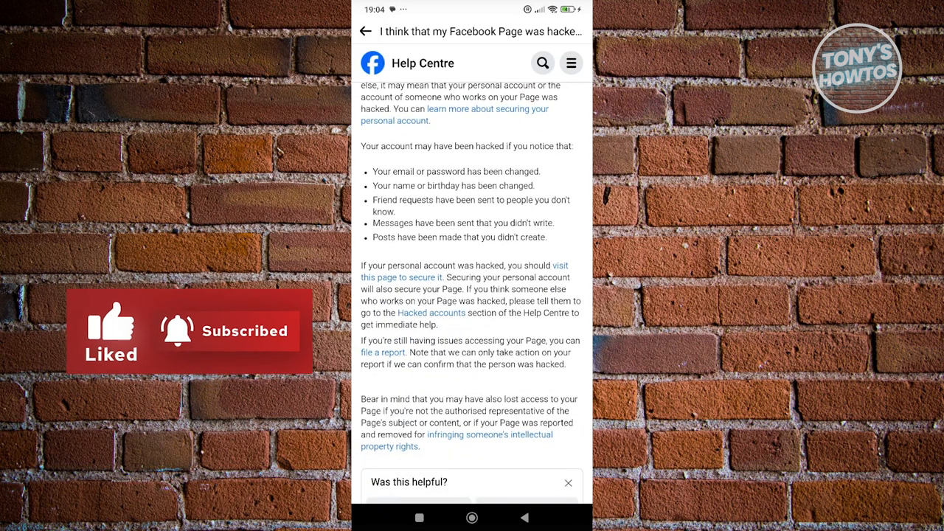